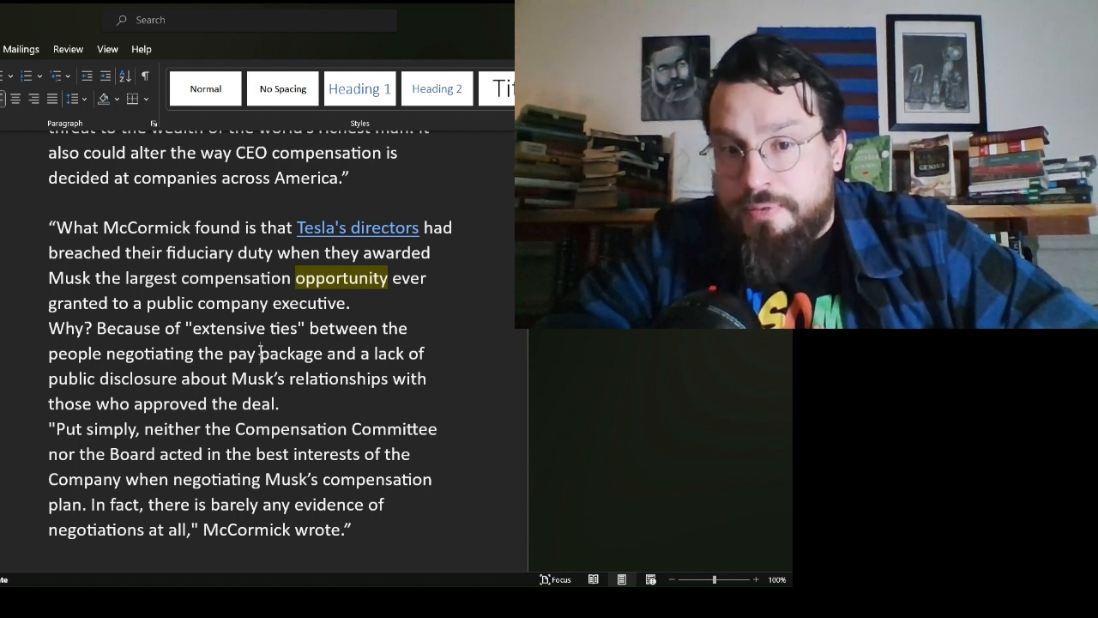
scroll("down", 3)
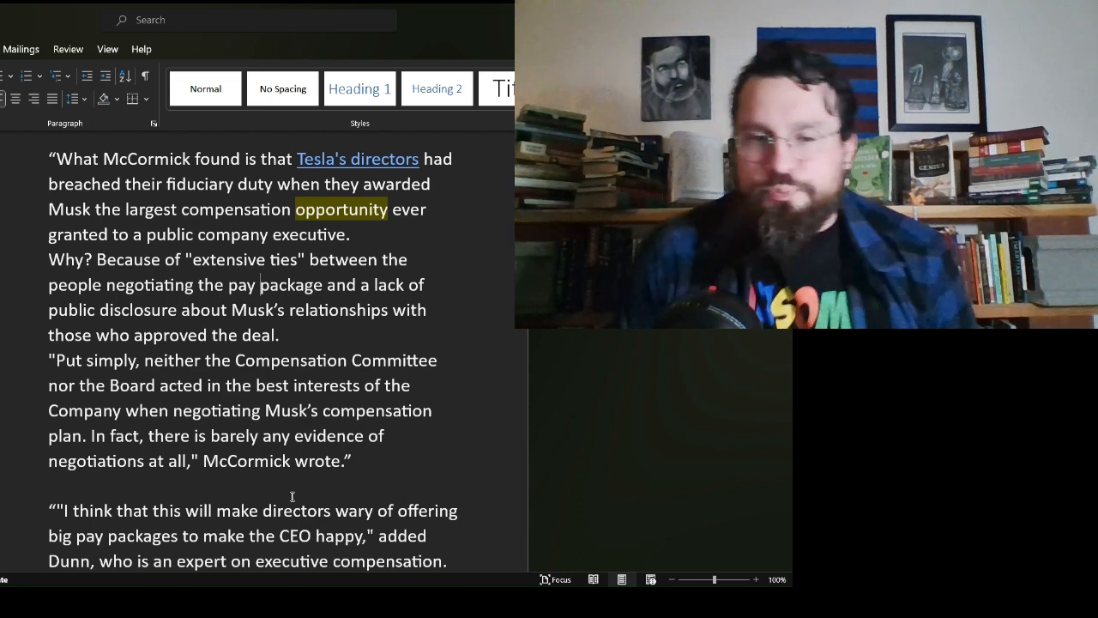
scroll("down", 3)
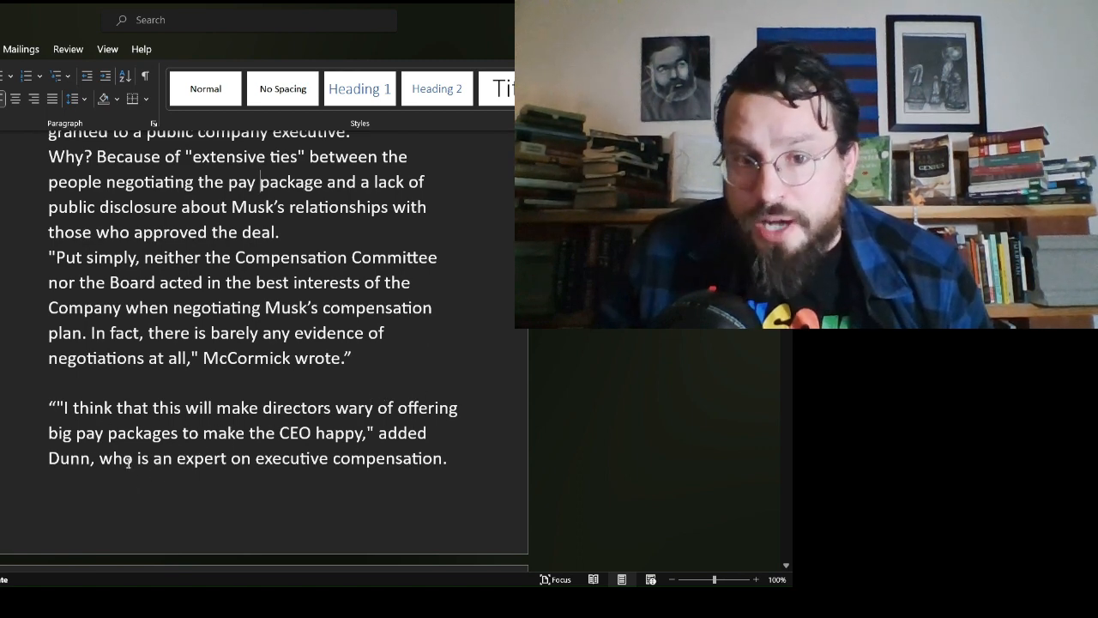
scroll("down", 3)
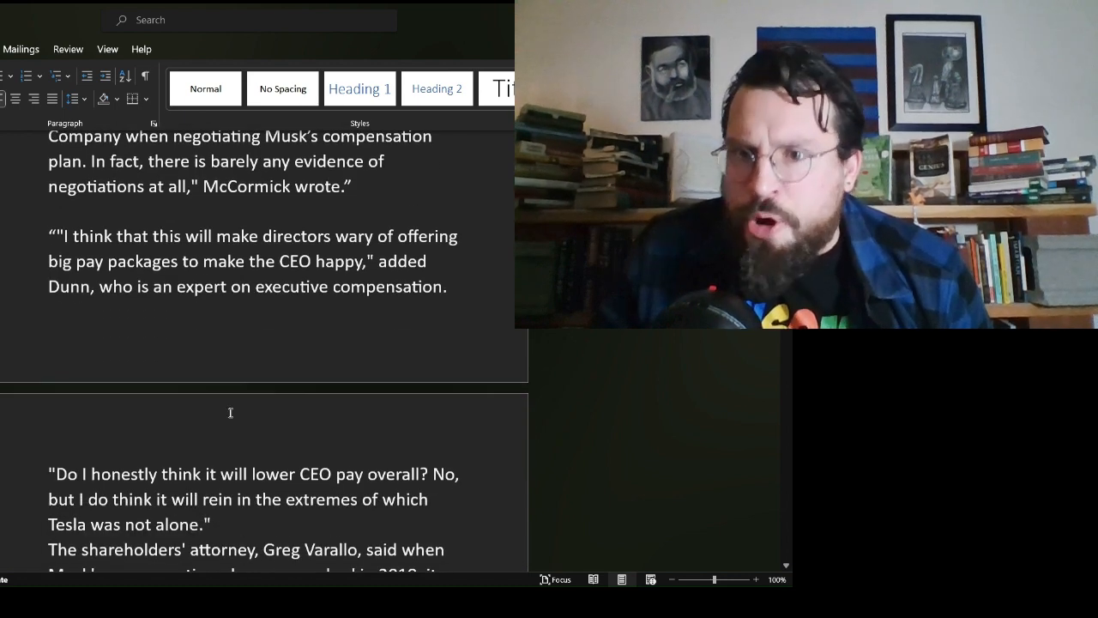
scroll("down", 3)
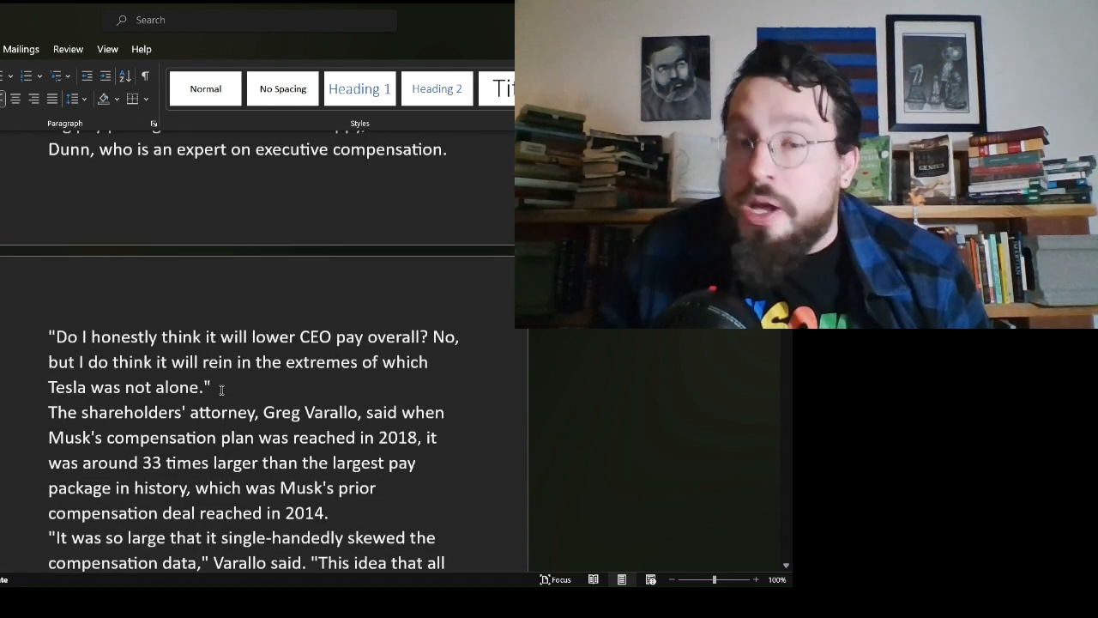
scroll("down", 3)
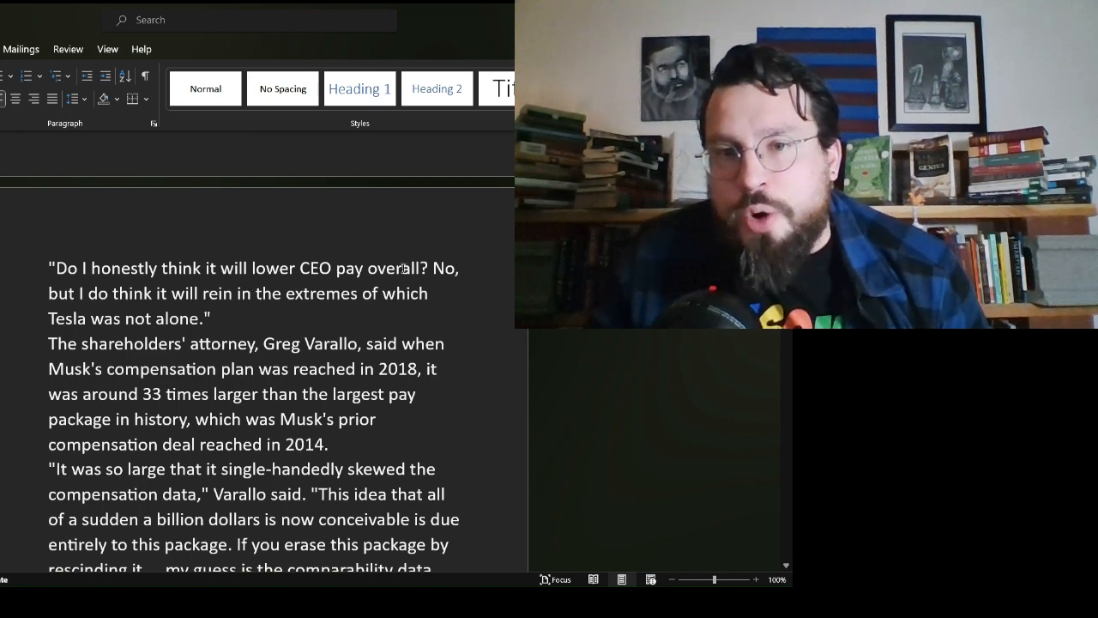
mouse_move(206, 295)
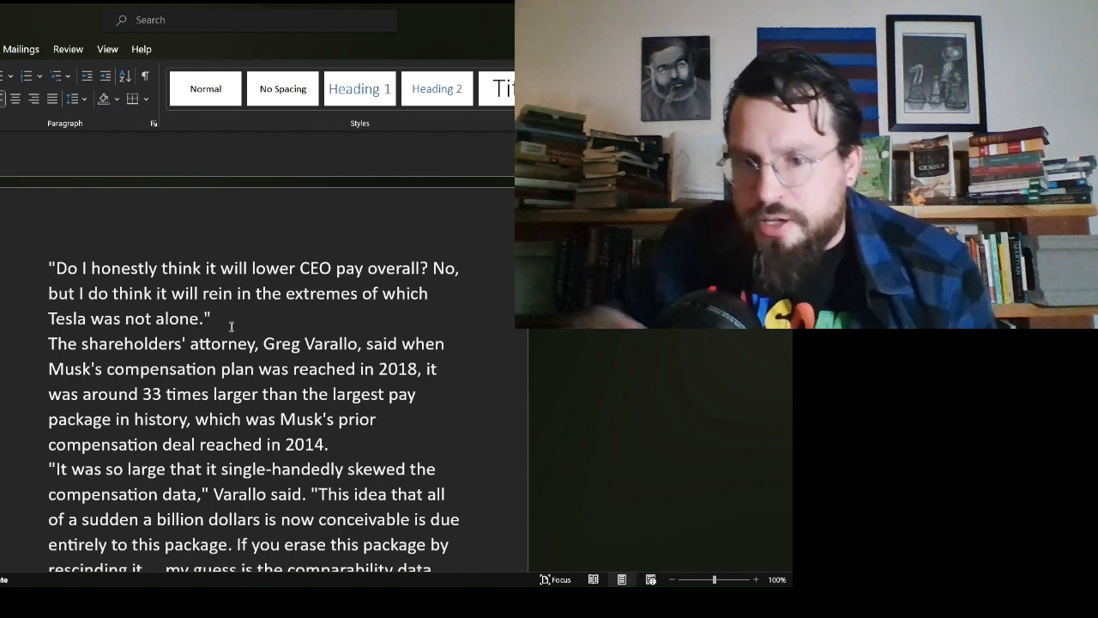
scroll("down", 3)
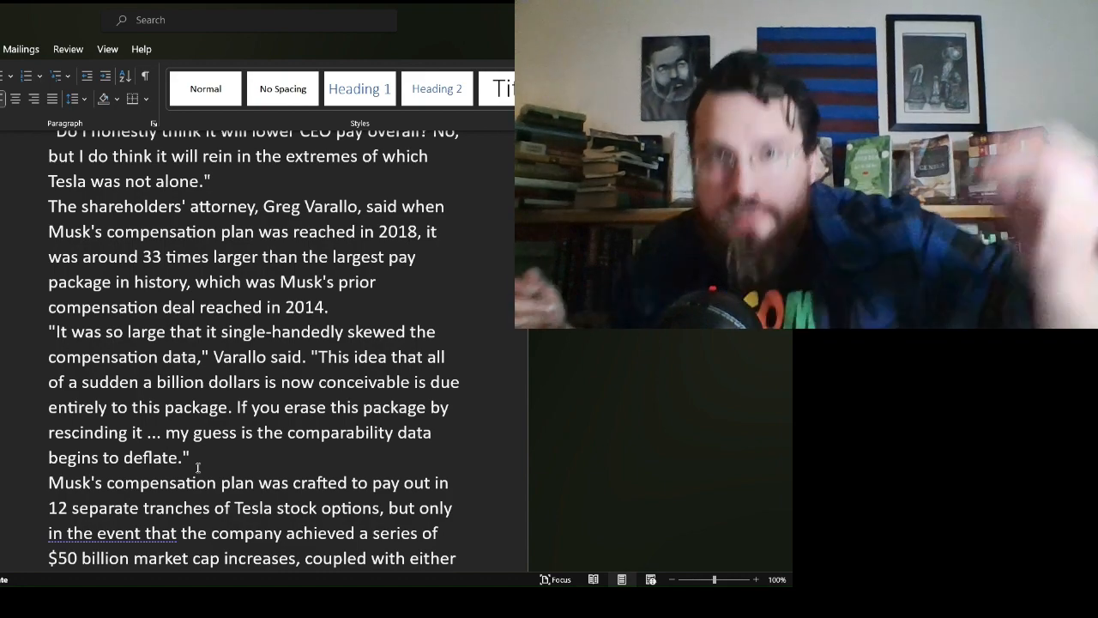
scroll("down", 3)
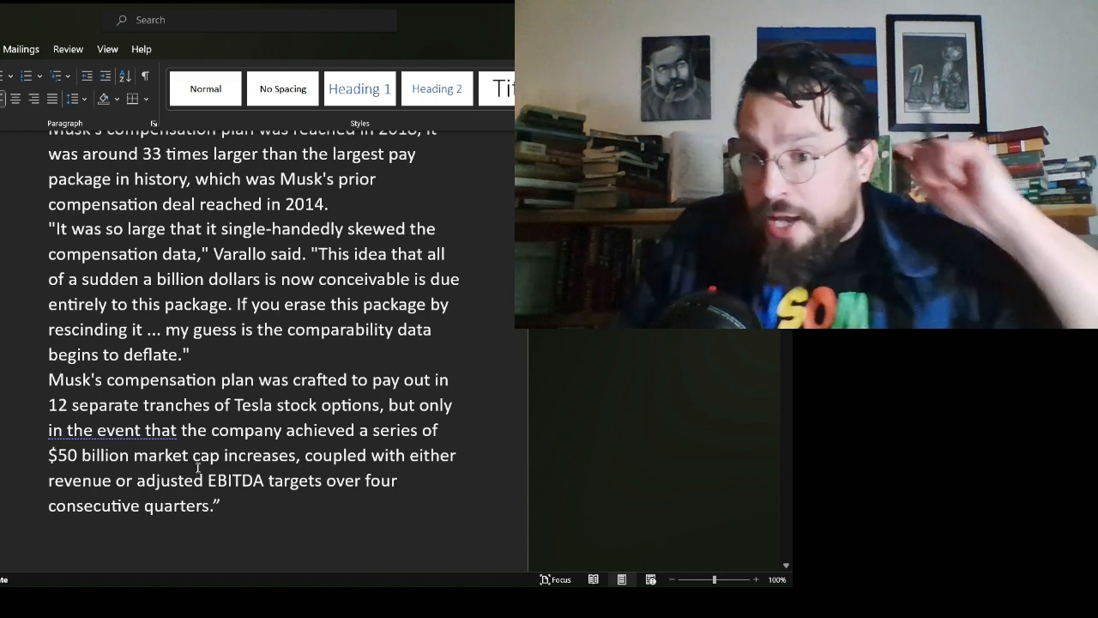
mouse_move(191, 477)
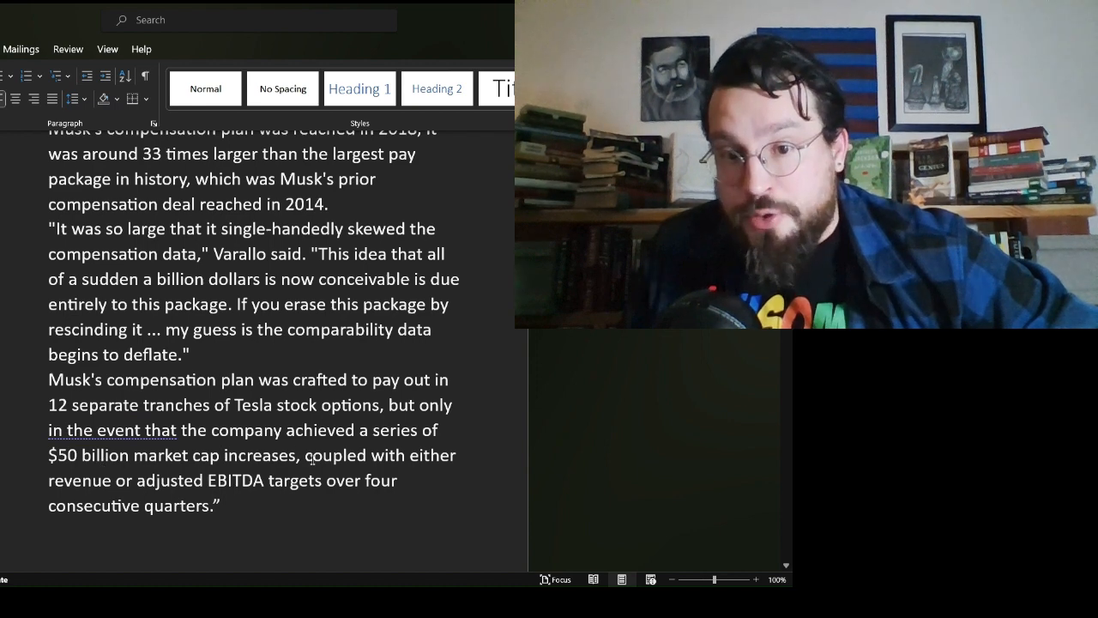
mouse_move(96, 480)
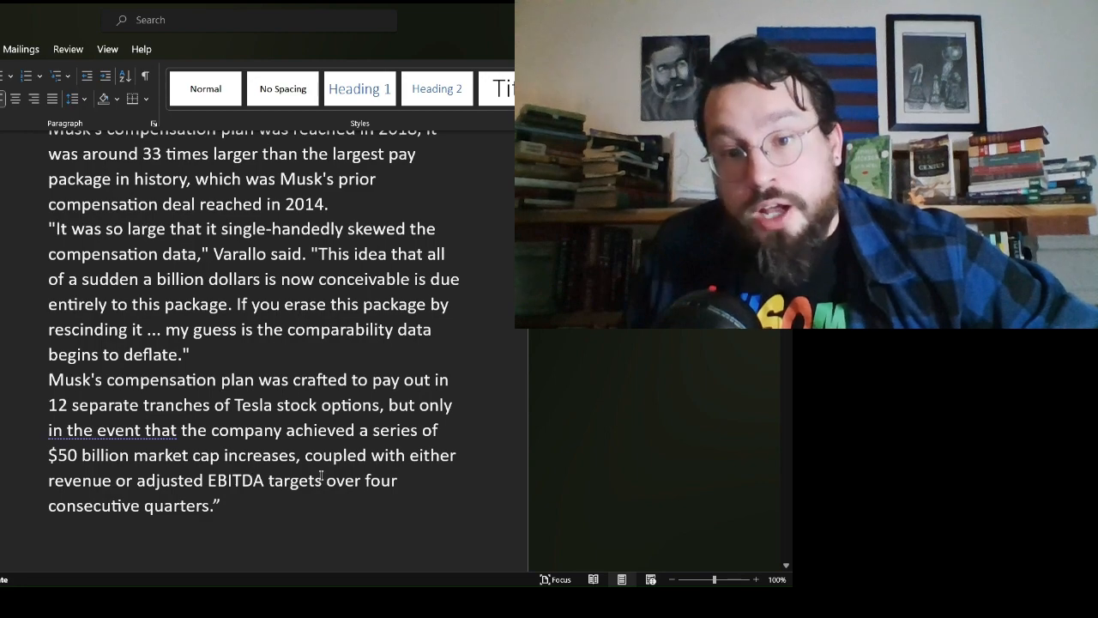
scroll("down", 3)
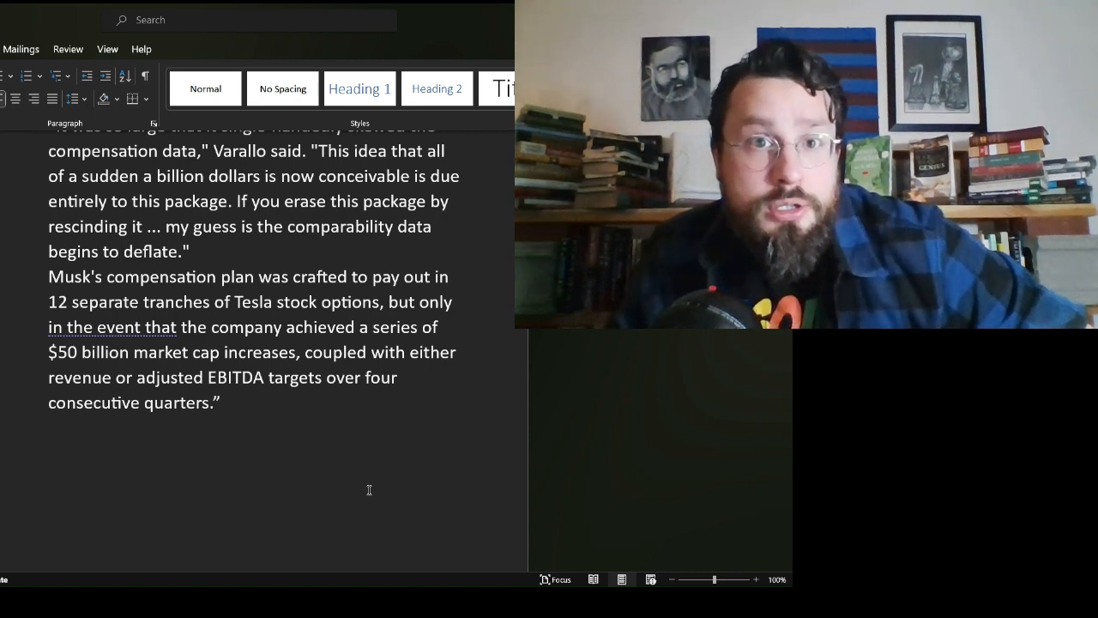
scroll("down", 3)
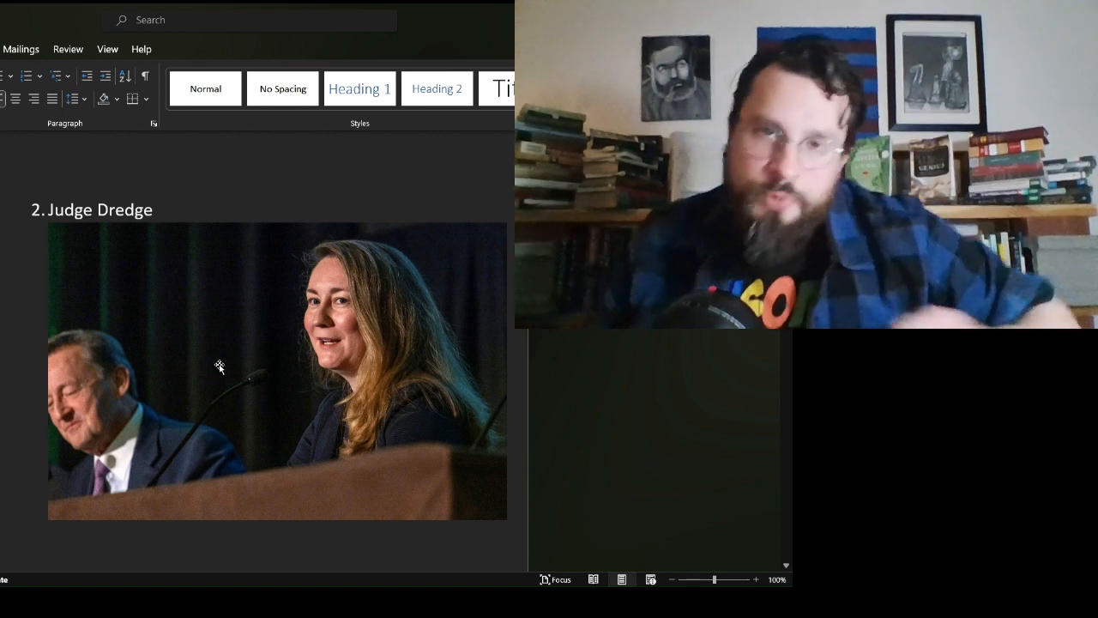
scroll("down", 3)
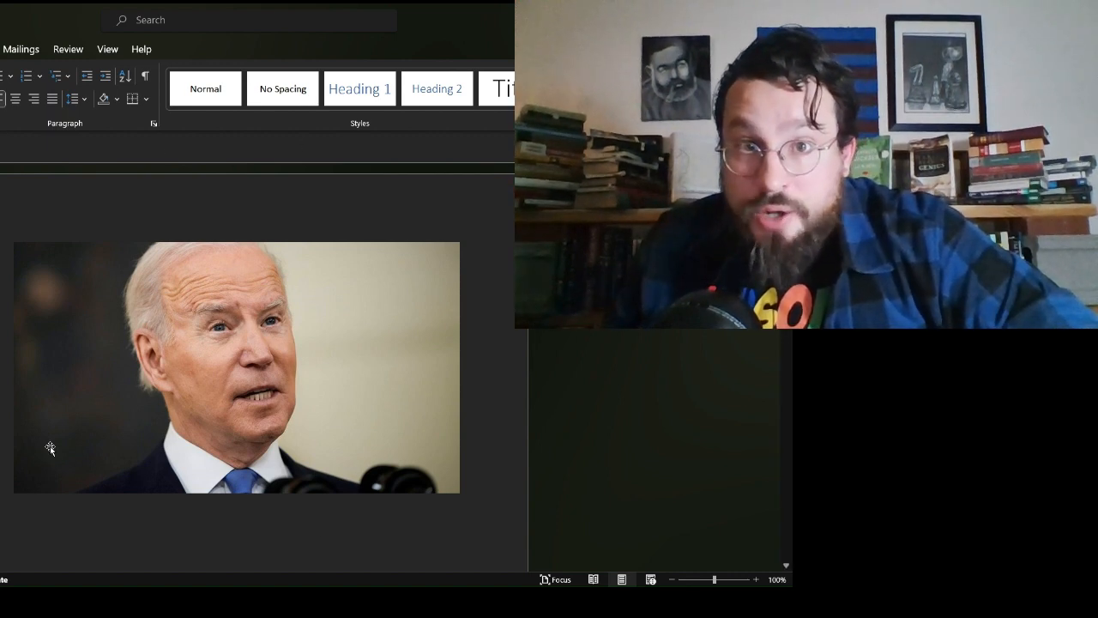
mouse_move(31, 323)
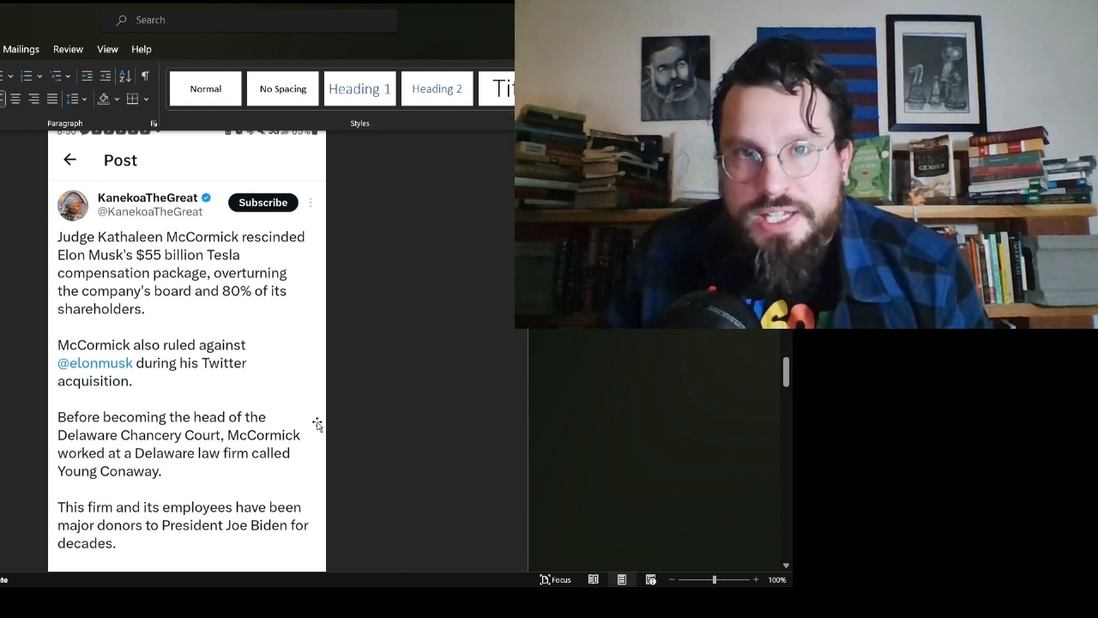
mouse_move(352, 429)
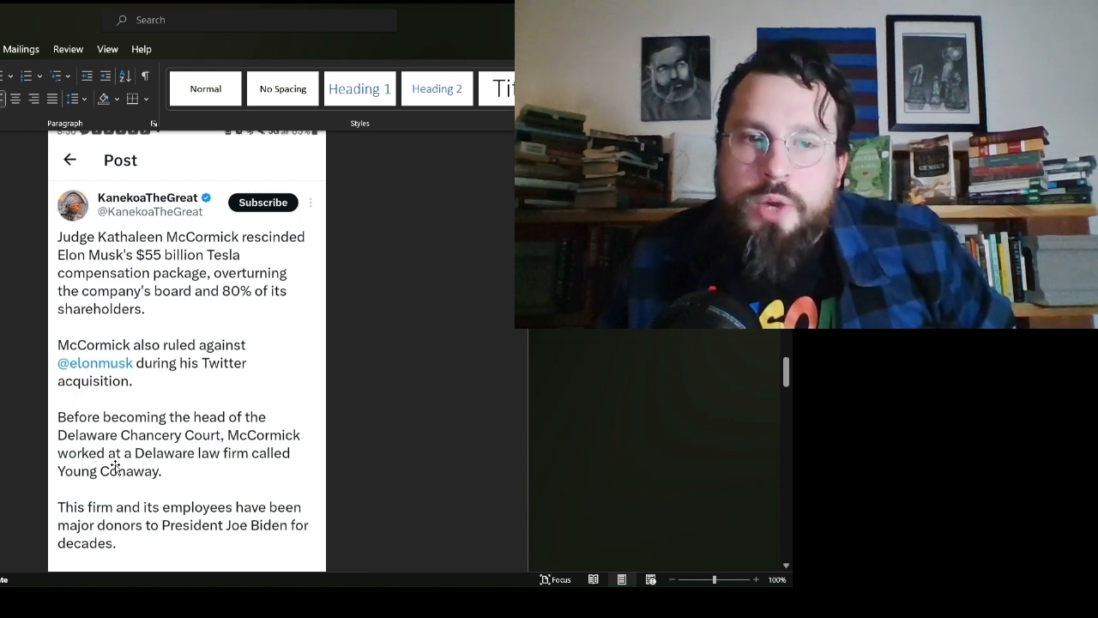
scroll("down", 3)
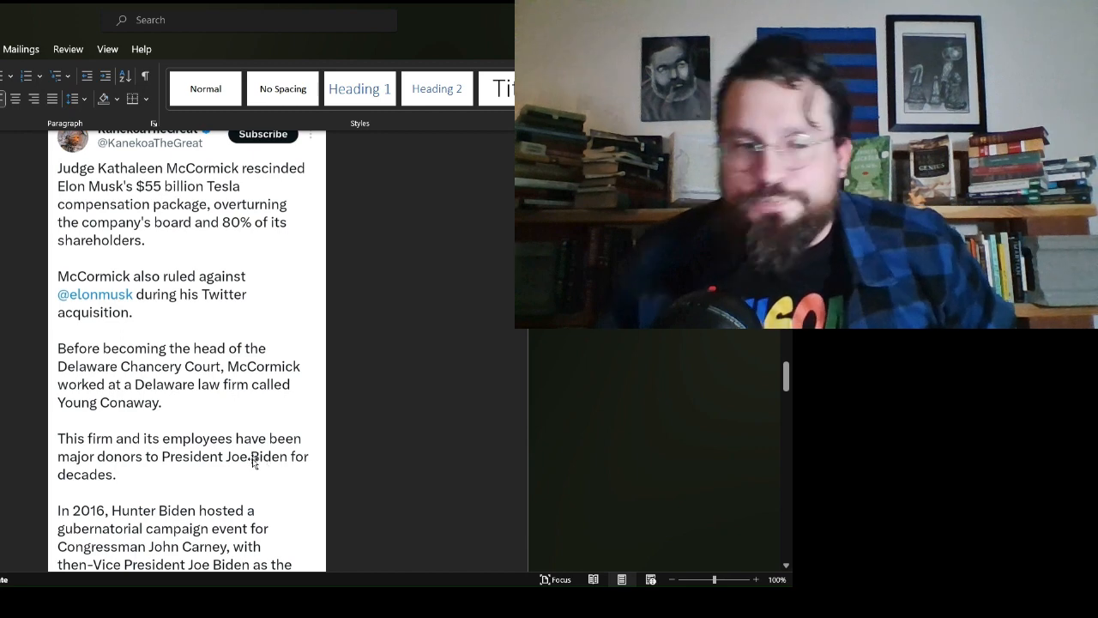
scroll("down", 3)
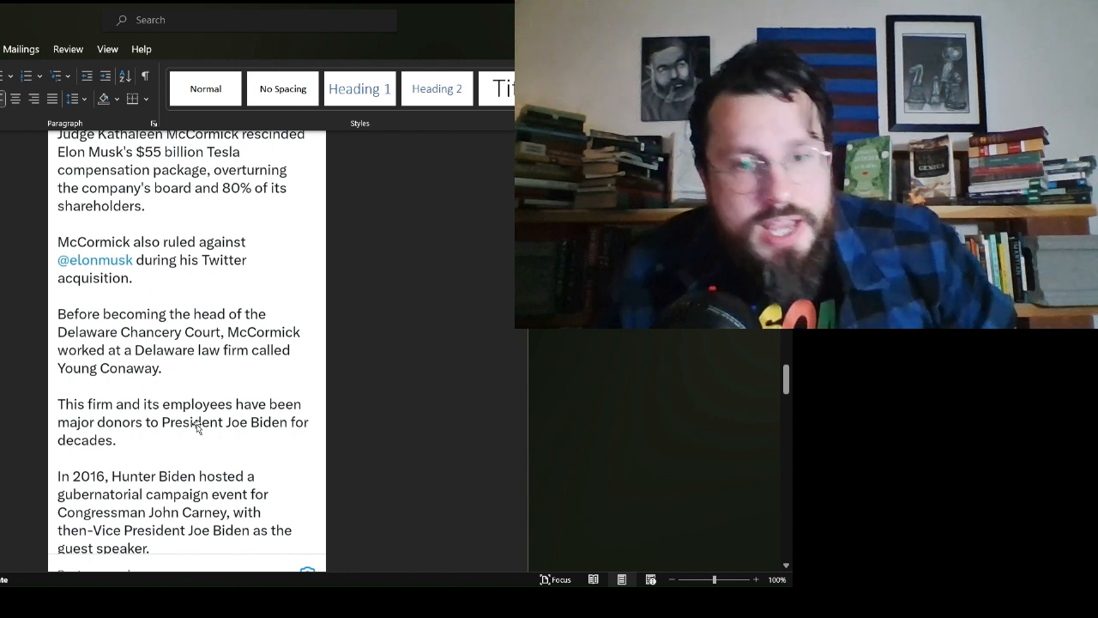
scroll("down", 3)
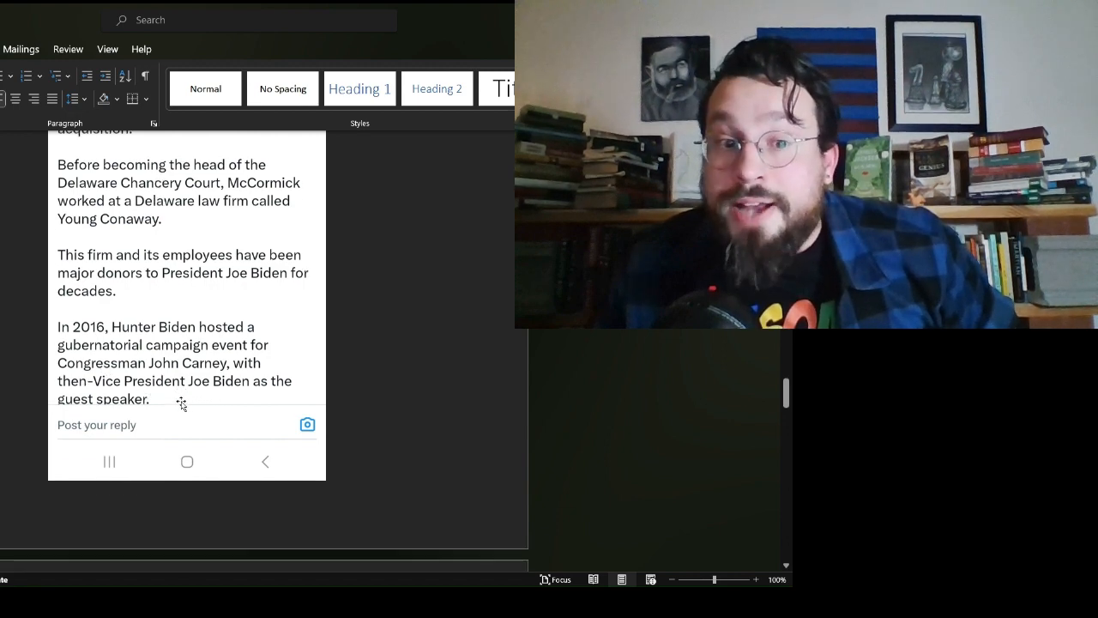
scroll("down", 3)
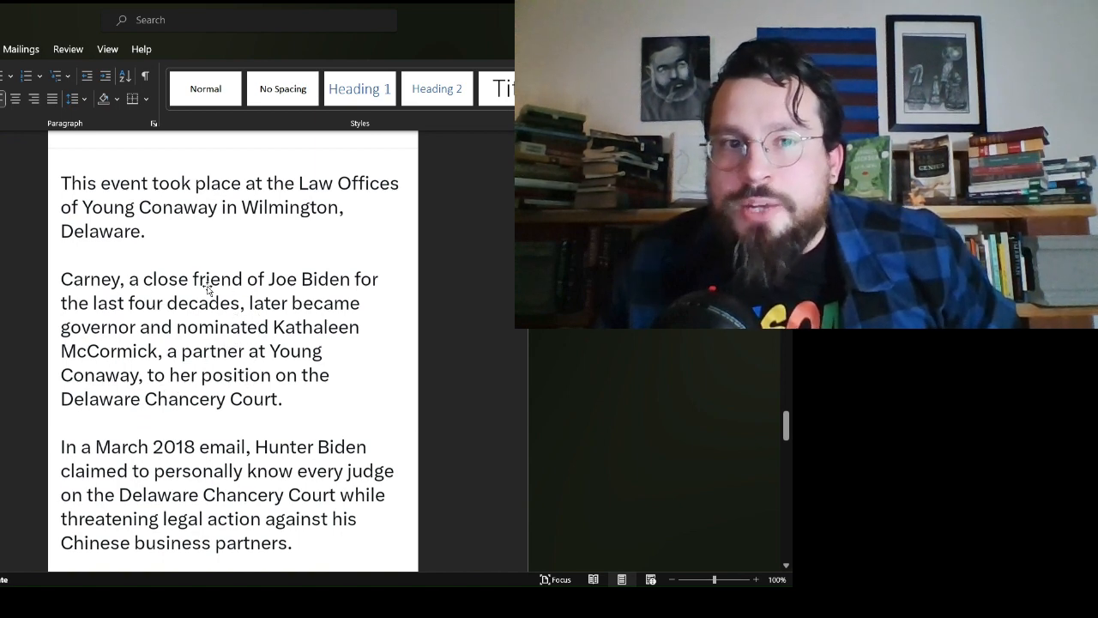
scroll("down", 3)
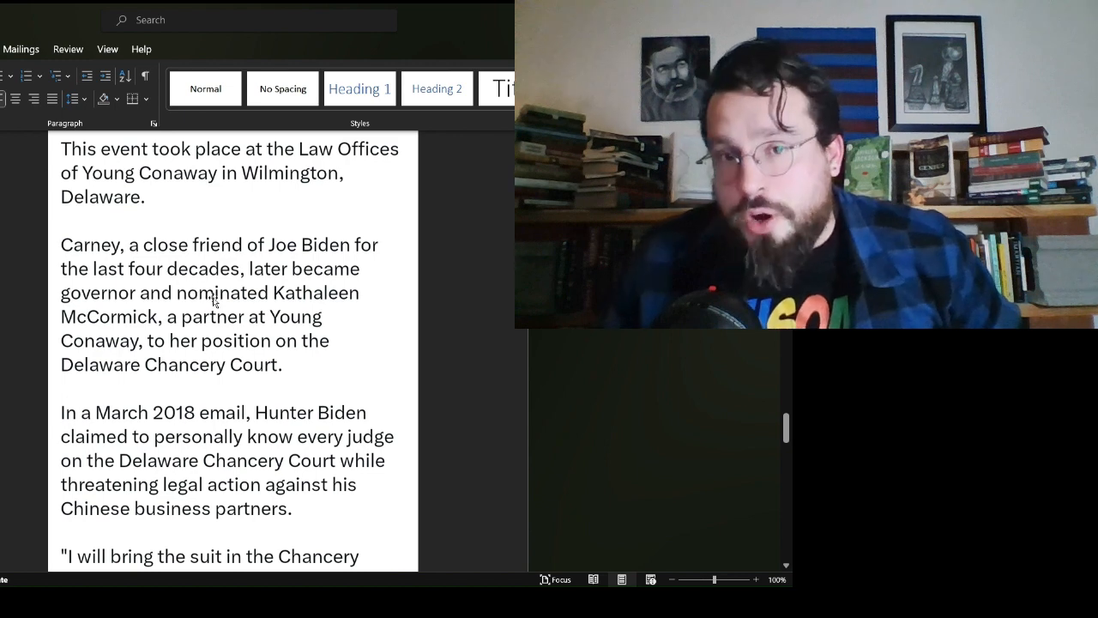
scroll("down", 3)
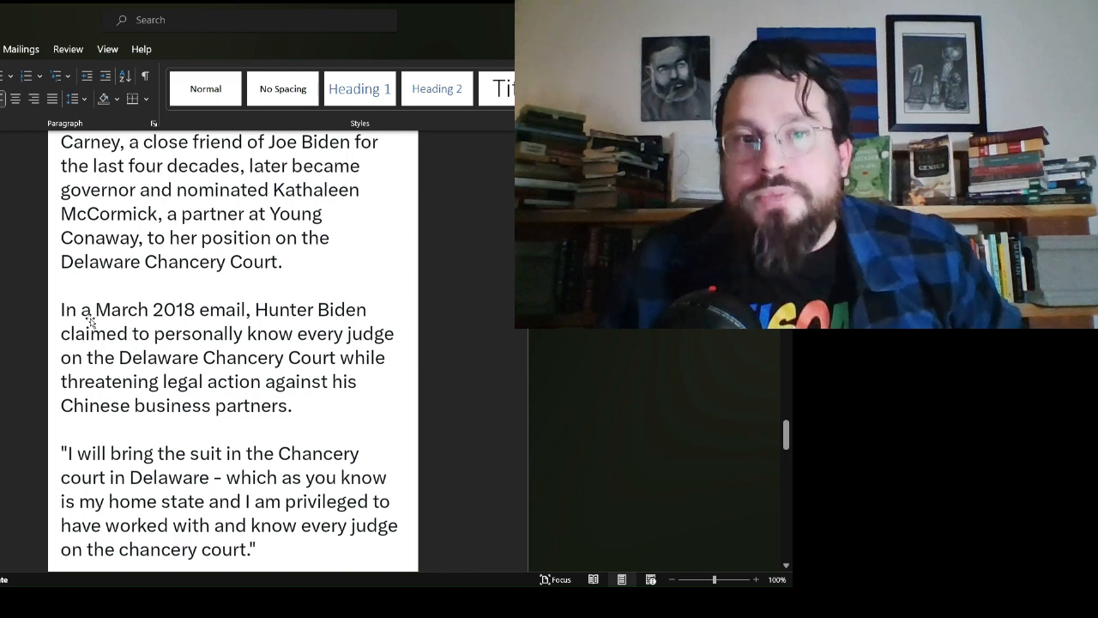
mouse_move(230, 316)
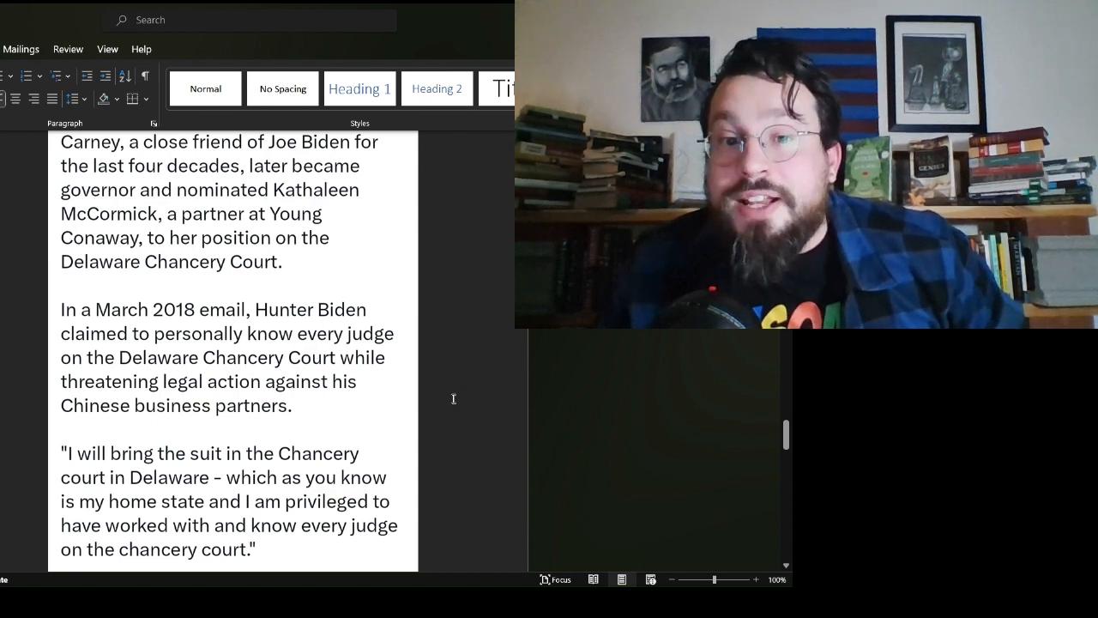
scroll("down", 3)
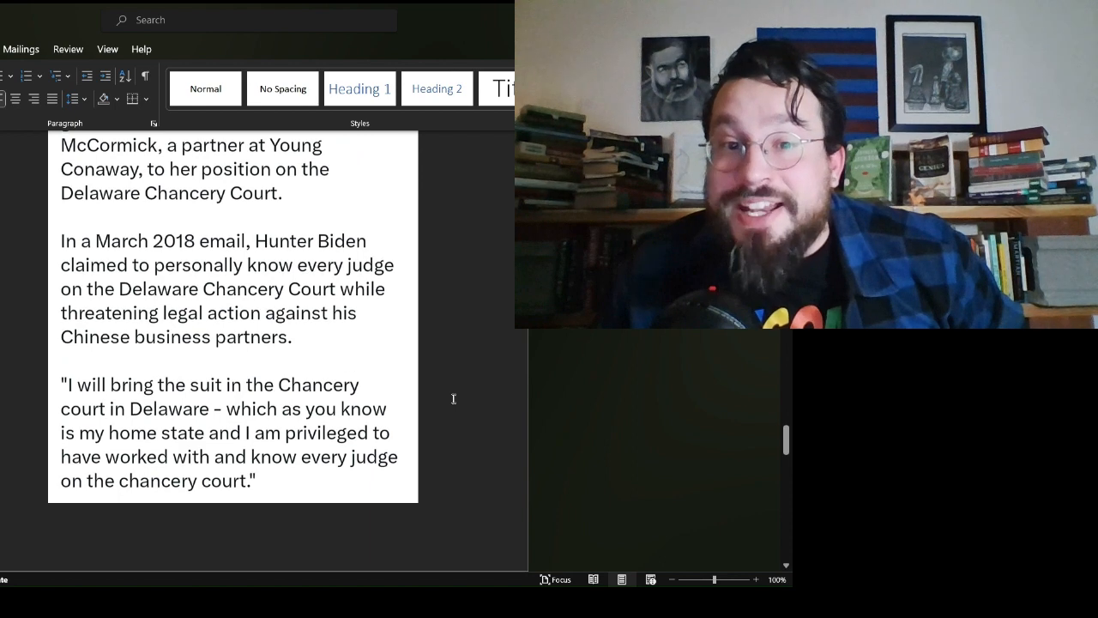
scroll("down", 3)
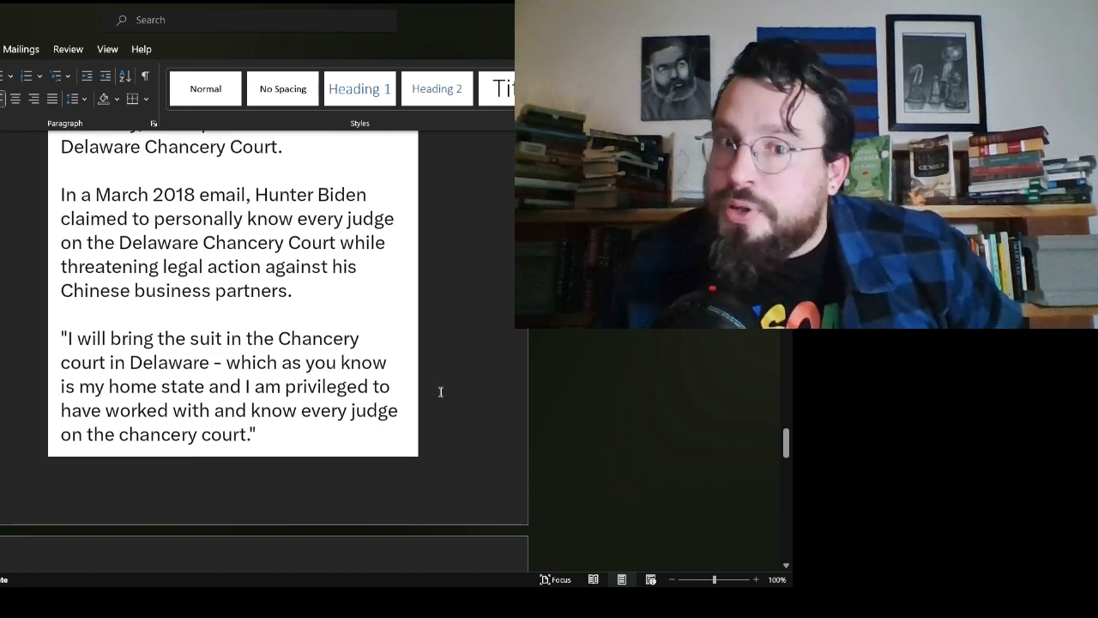
scroll("down", 3)
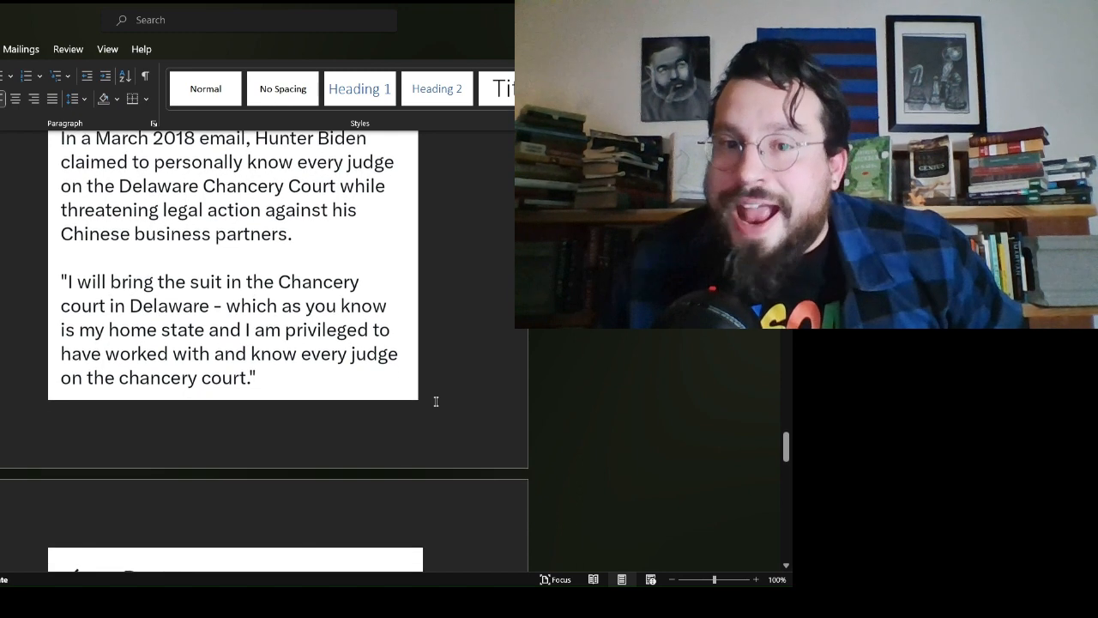
scroll("down", 3)
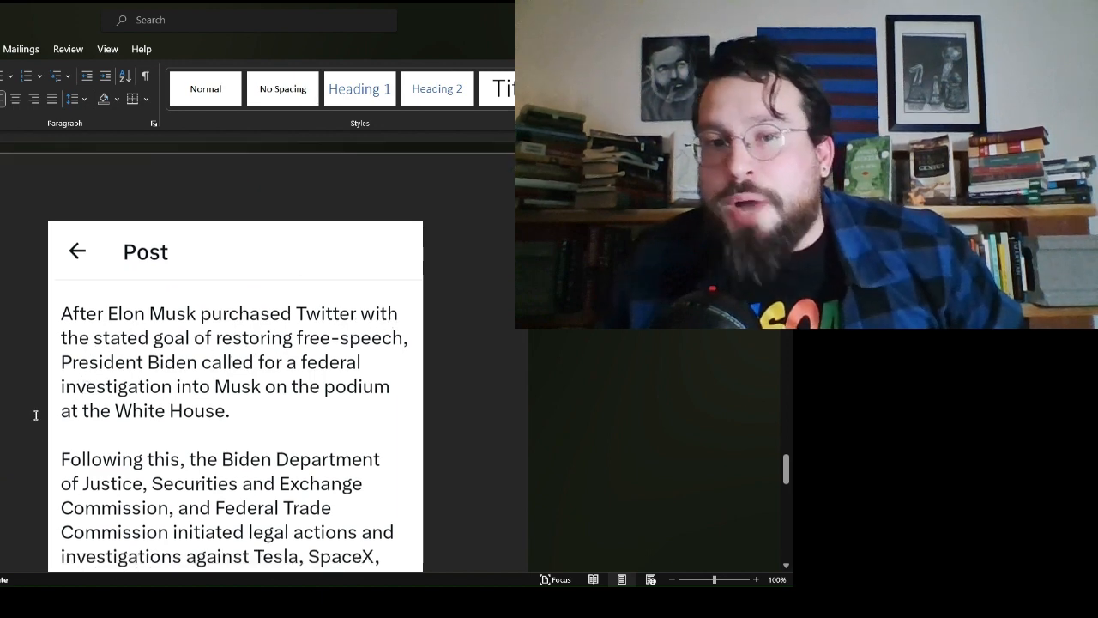
scroll("down", 3)
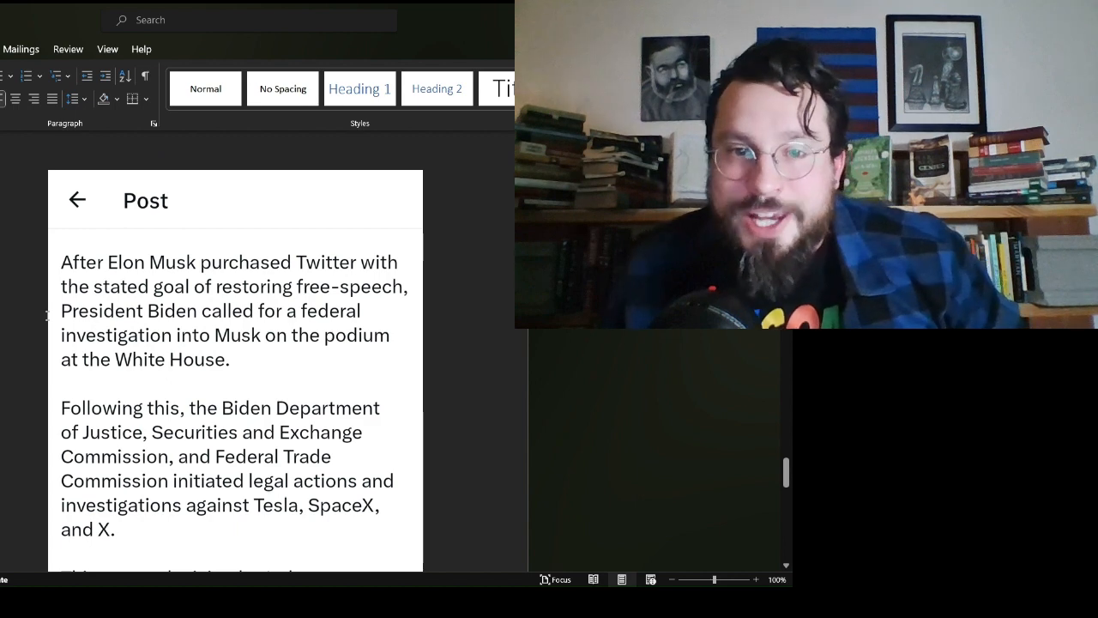
scroll("down", 3)
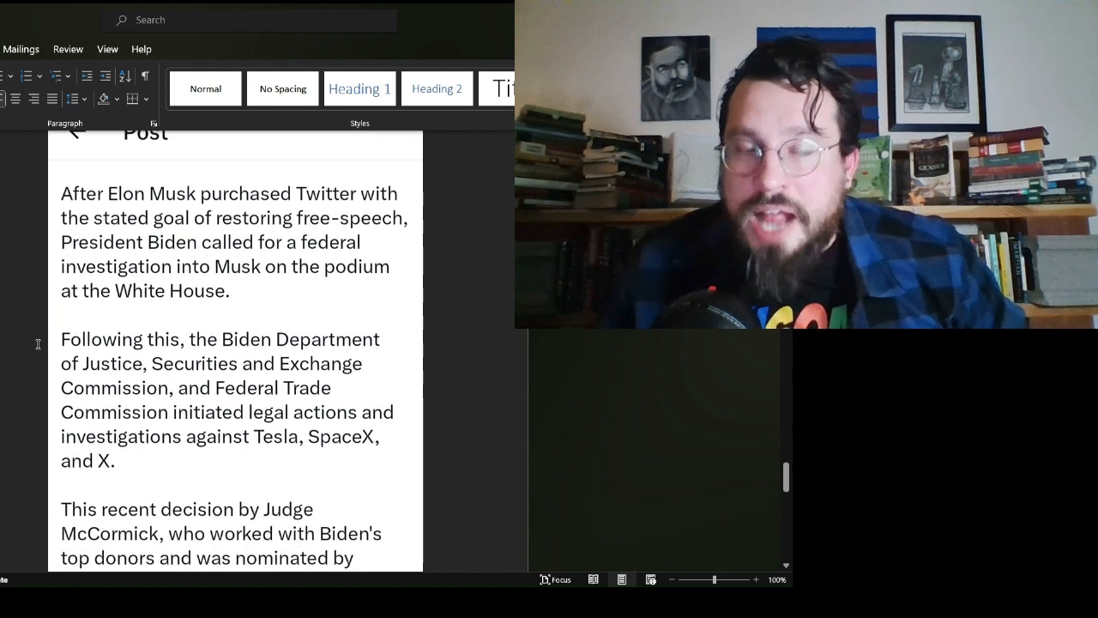
scroll("down", 3)
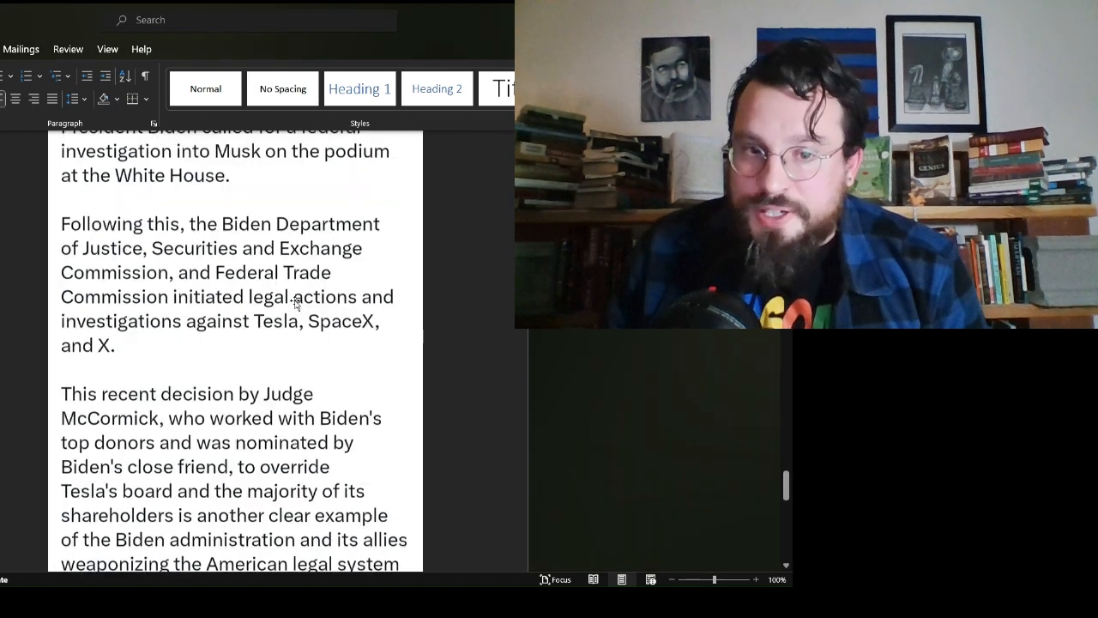
scroll("down", 3)
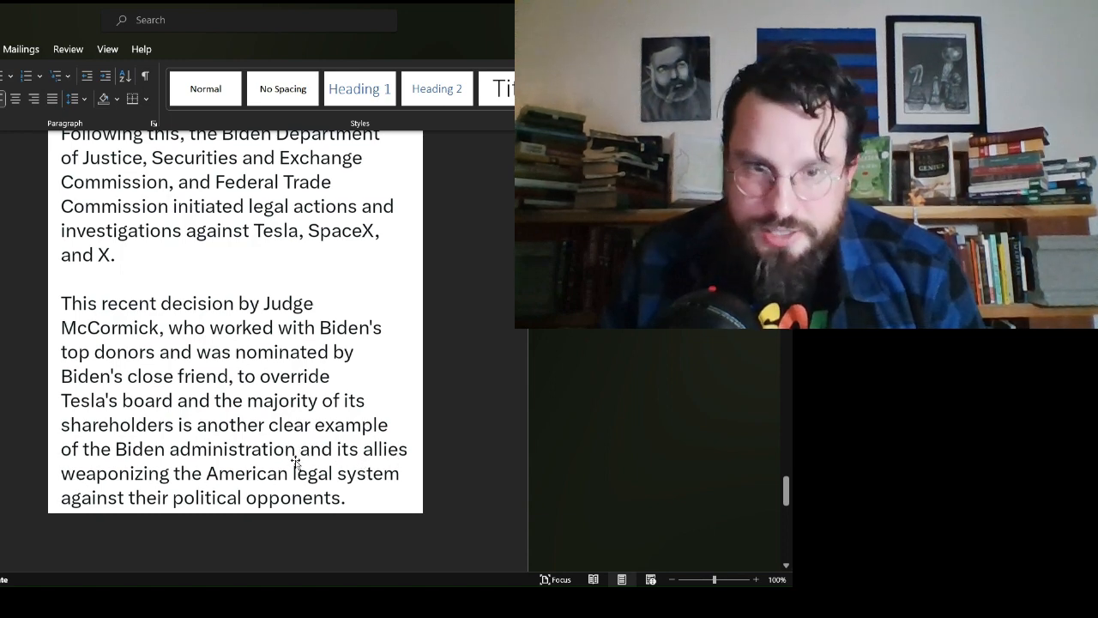
scroll("down", 3)
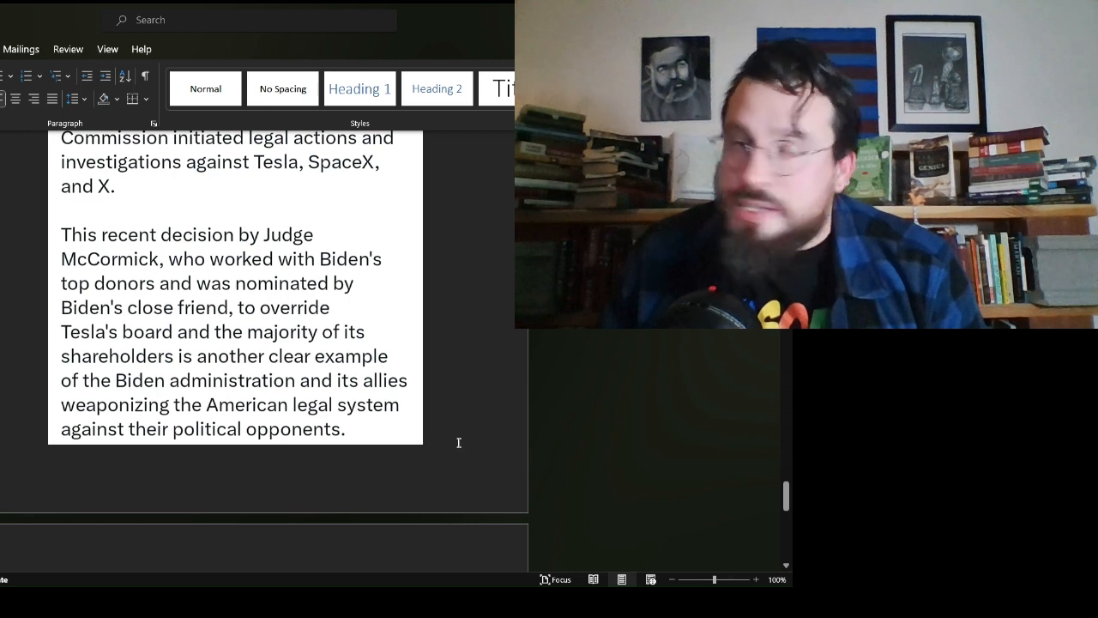